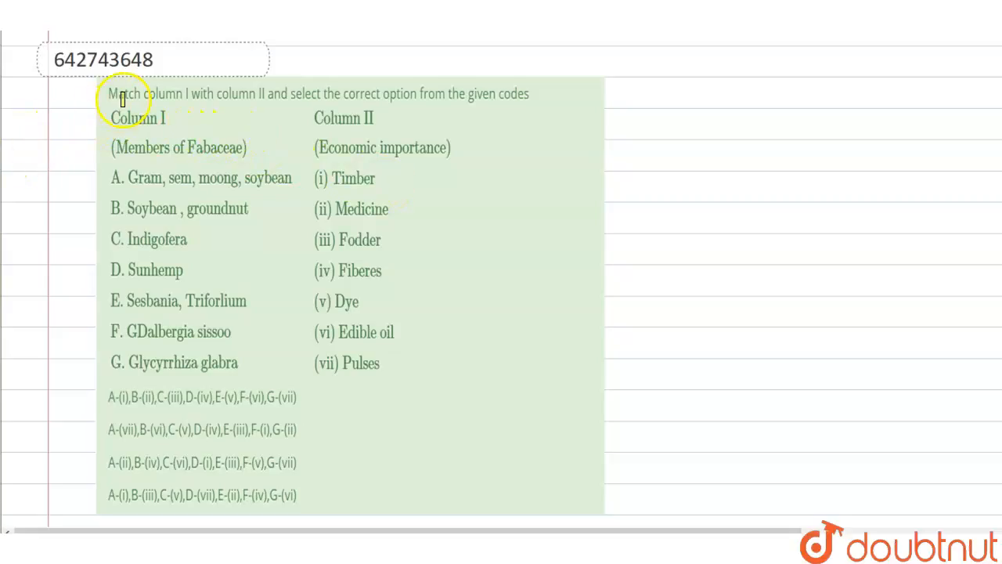
Step: Pick the highlighter pen to mark the column headings, Fabaceae plant names and their uses
double_click(163, 94)
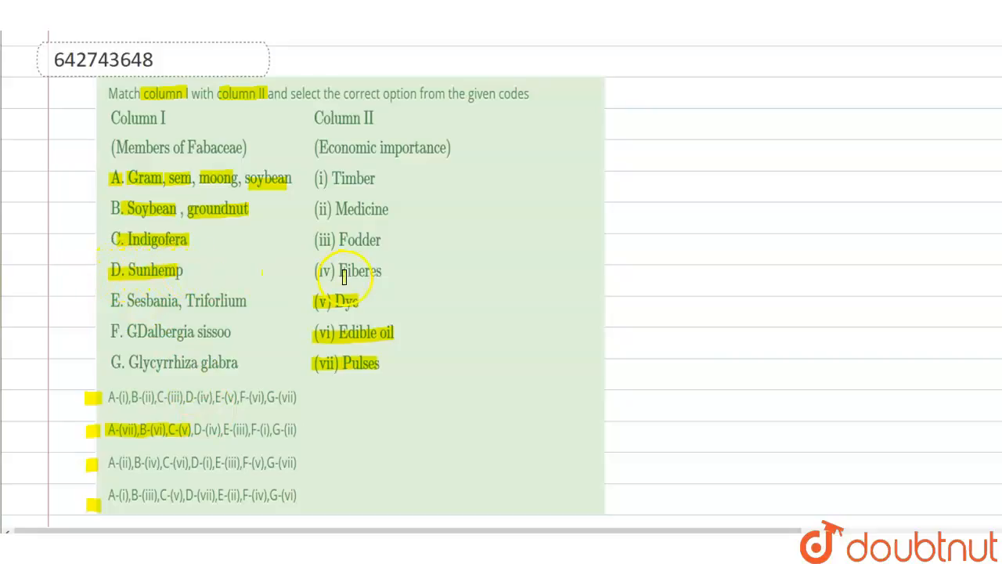
mouse_move(191, 408)
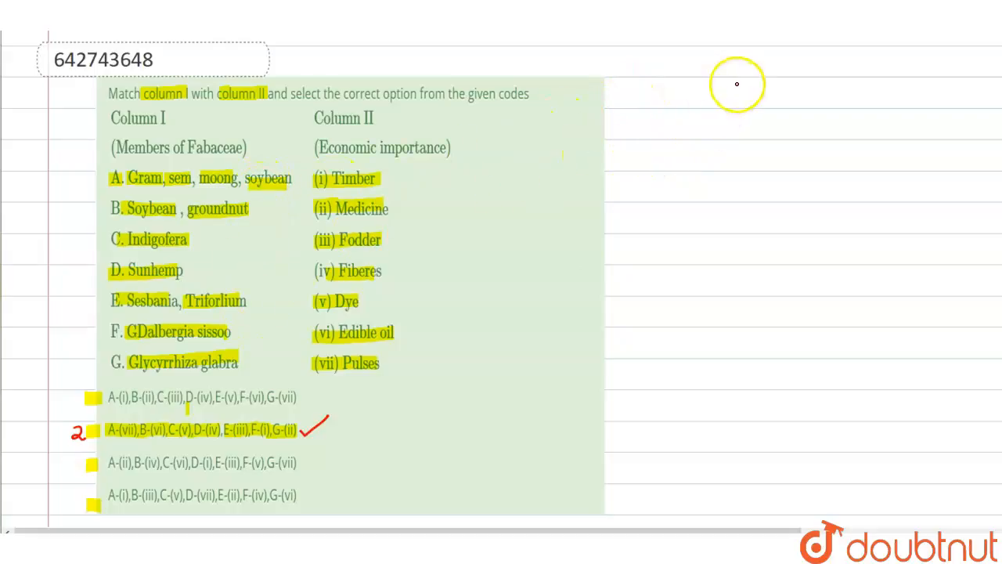
mouse_move(710, 96)
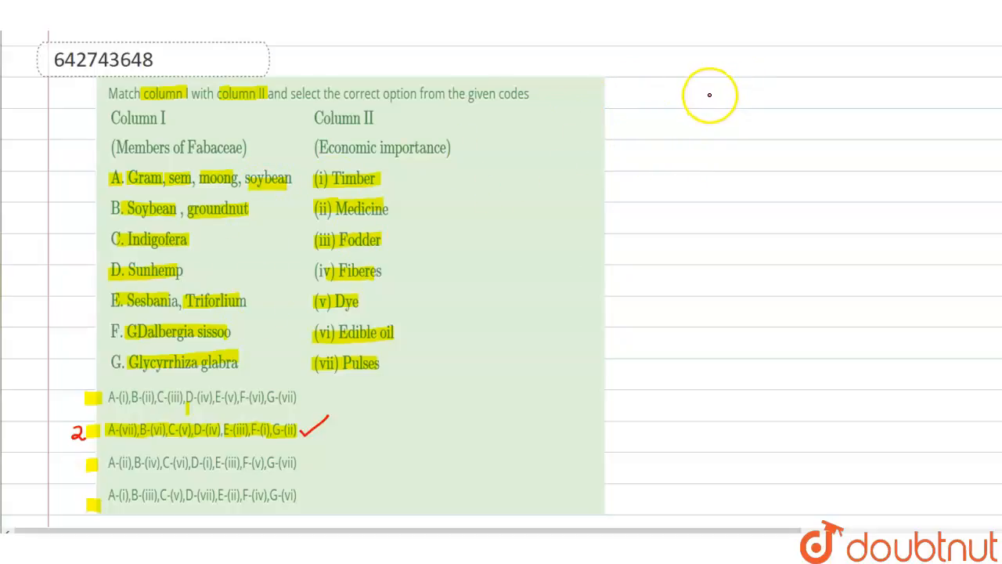
mouse_move(700, 94)
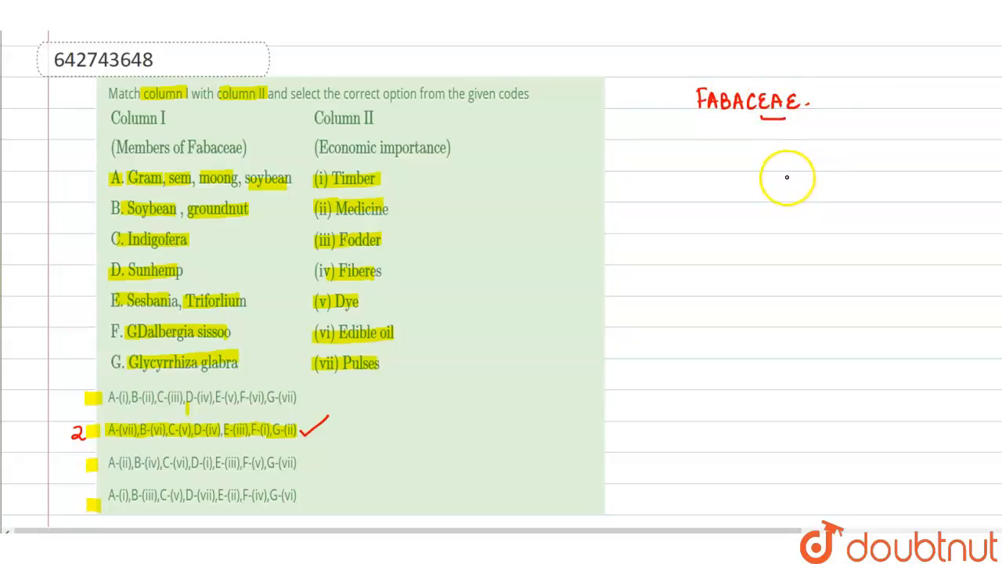
mouse_move(784, 177)
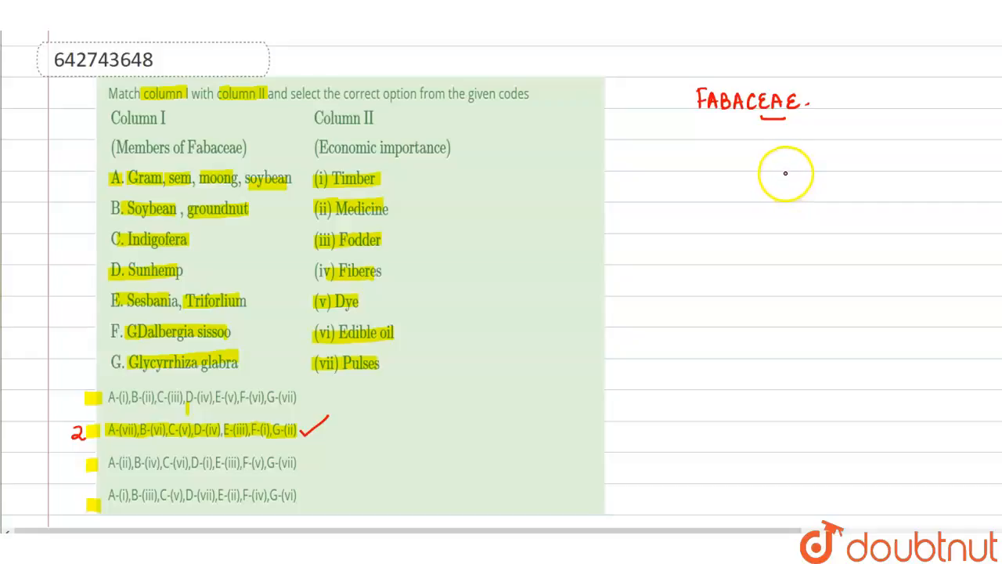
mouse_move(783, 177)
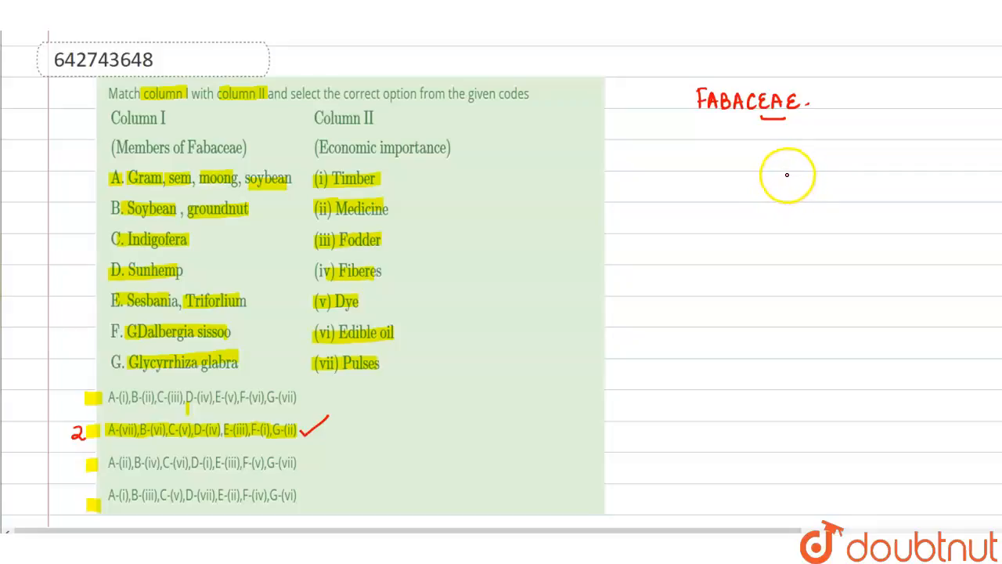
mouse_move(524, 207)
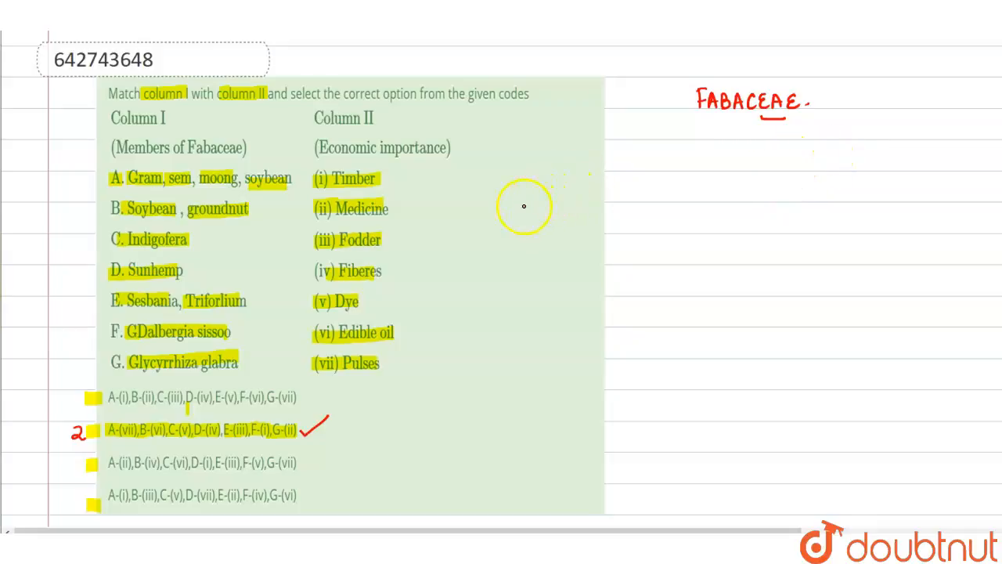